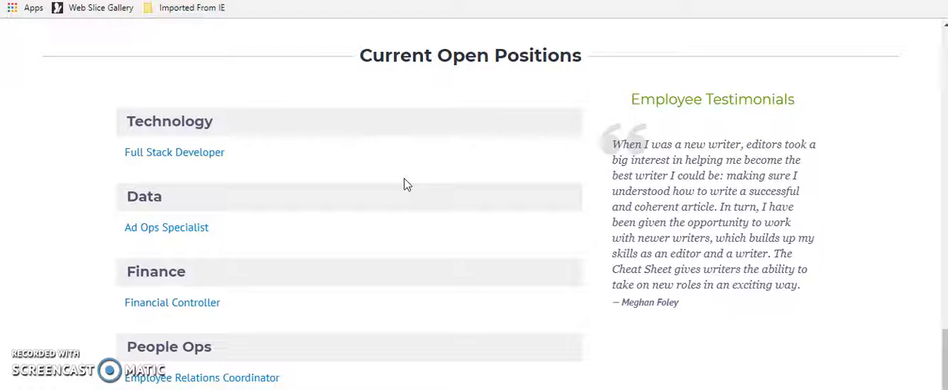
scroll("down", 3)
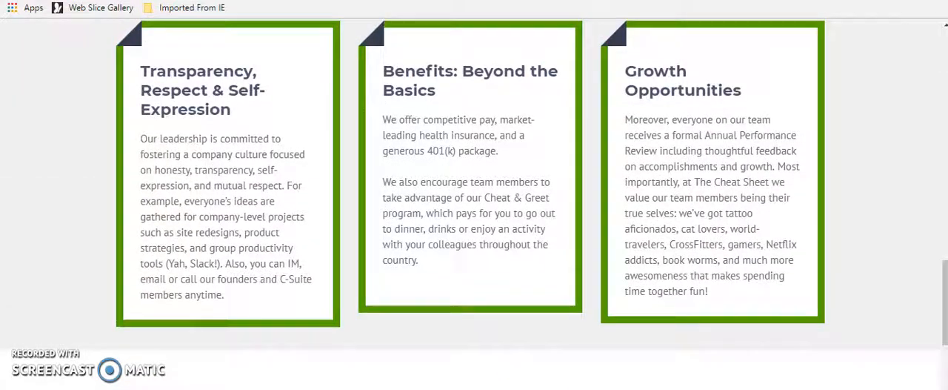
scroll("up", 3)
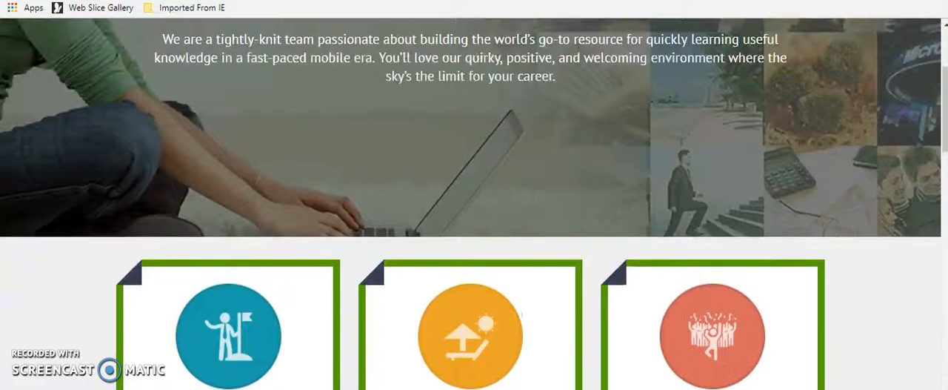
scroll("down", 3)
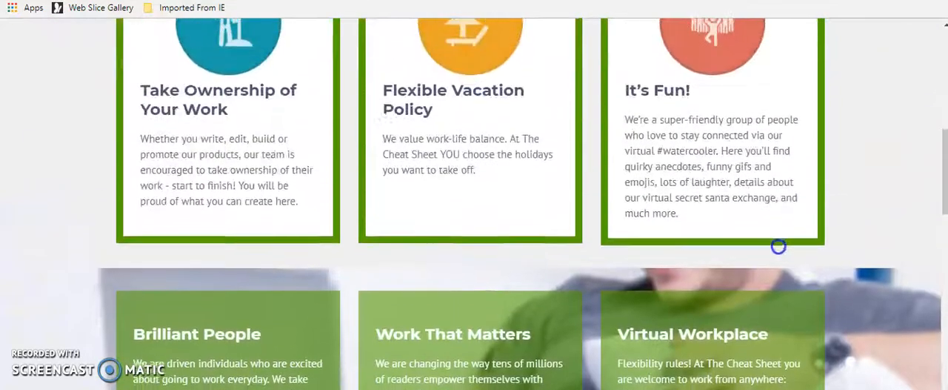
scroll("down", 3)
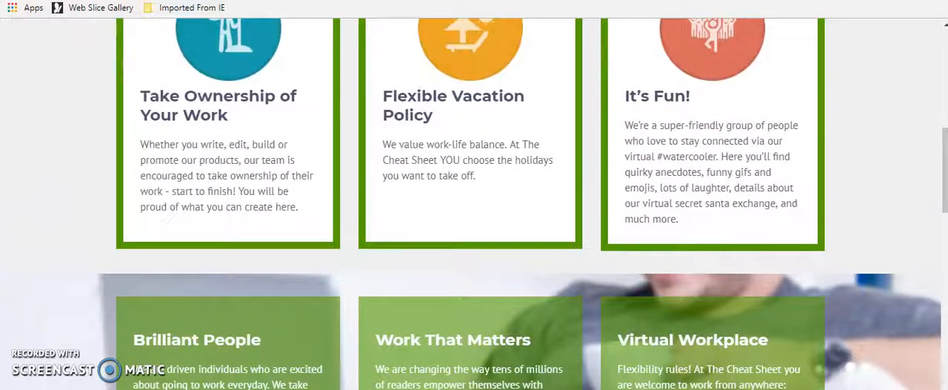
scroll("down", 3)
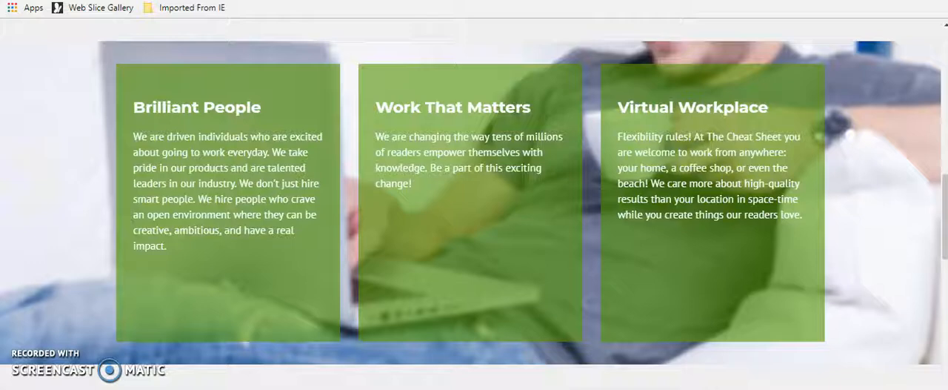
scroll("down", 3)
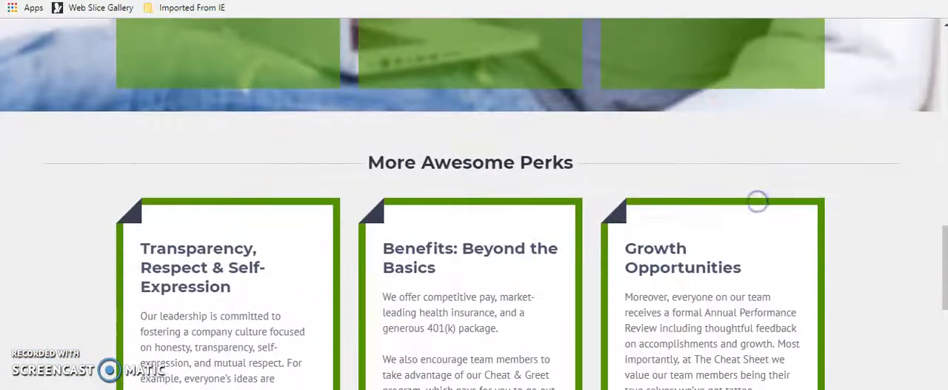
scroll("down", 3)
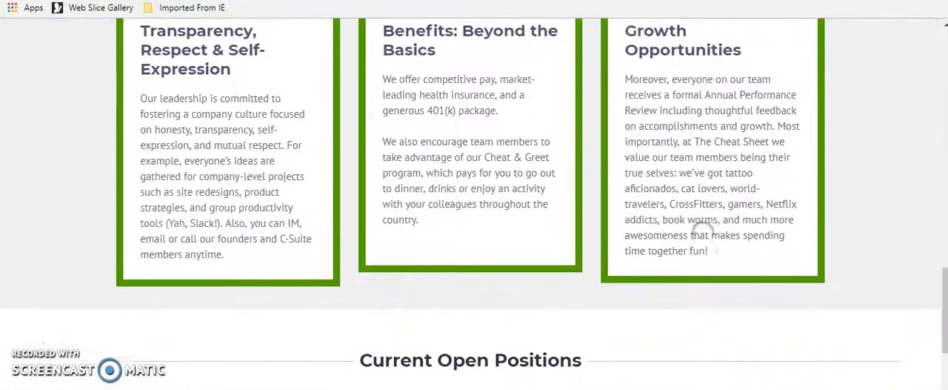
scroll("down", 3)
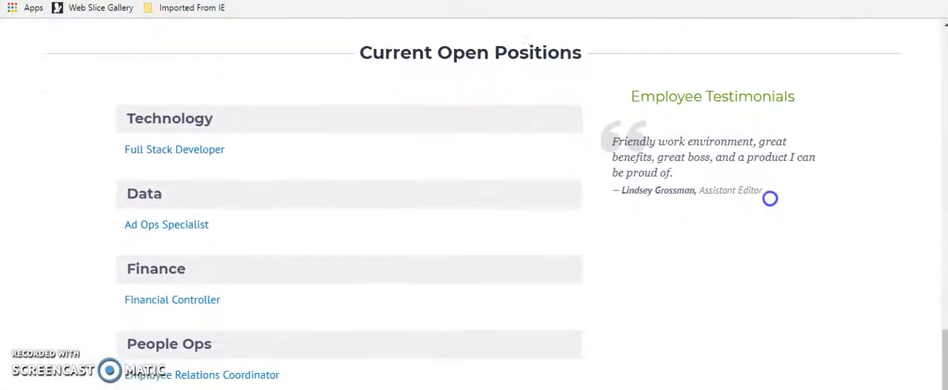
scroll("down", 3)
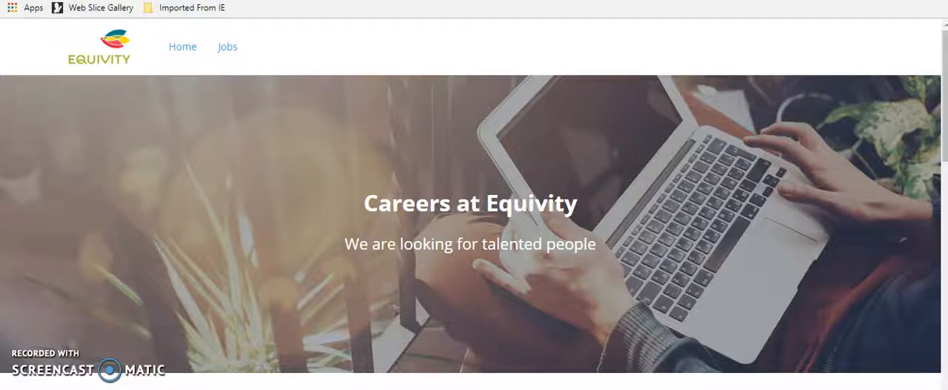
scroll("down", 3)
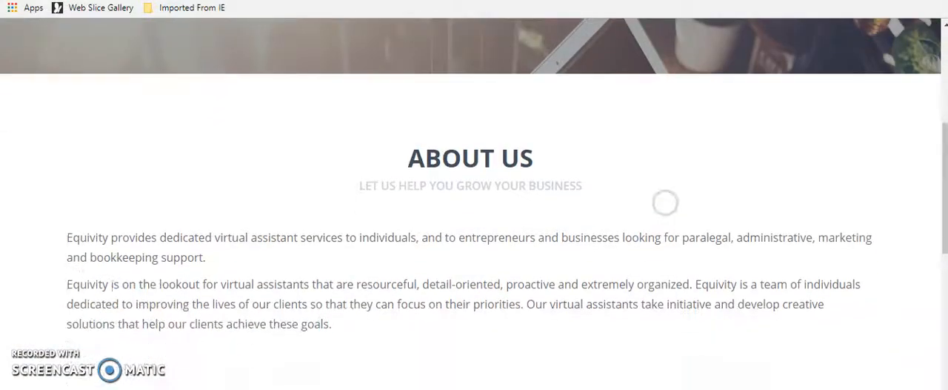
scroll("down", 3)
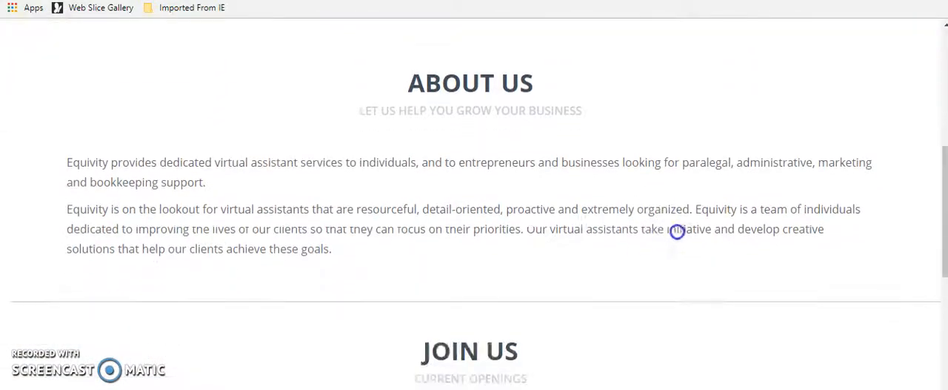
scroll("down", 3)
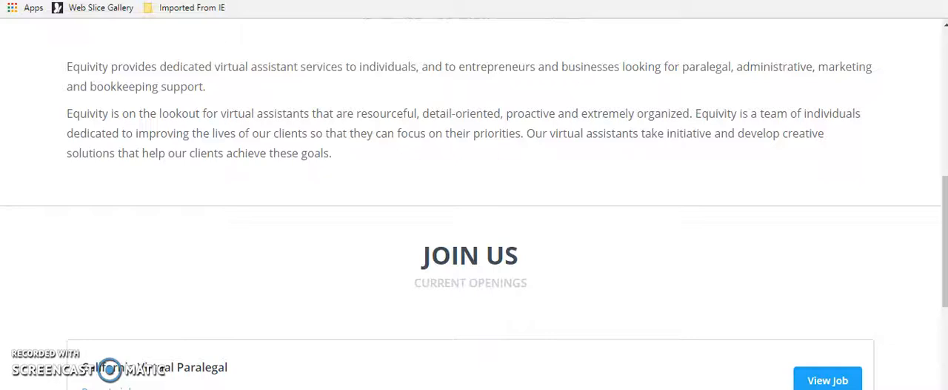
scroll("down", 3)
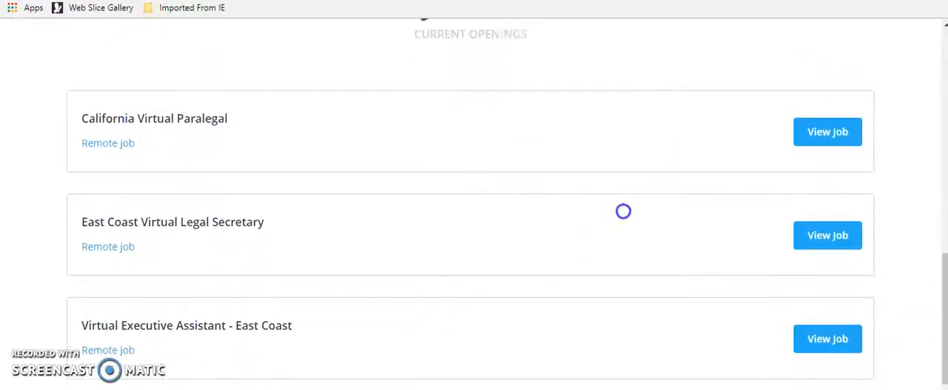
scroll("down", 3)
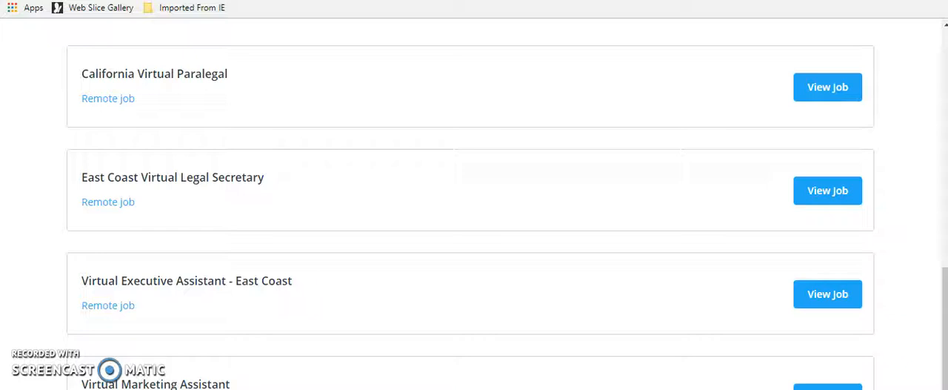
scroll("down", 3)
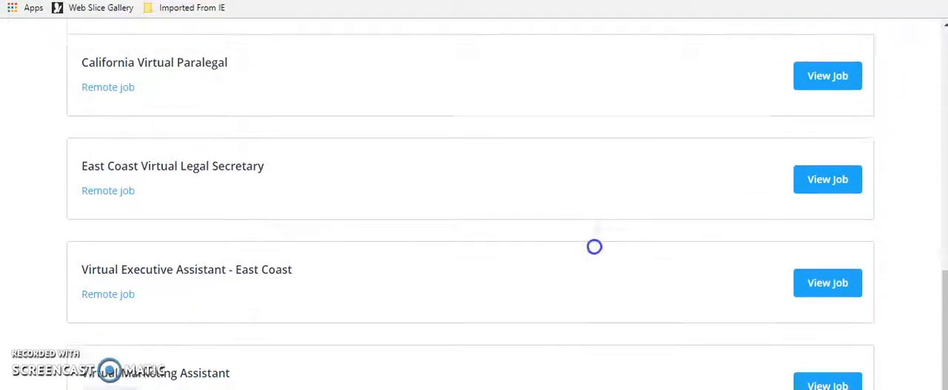
scroll("up", 3)
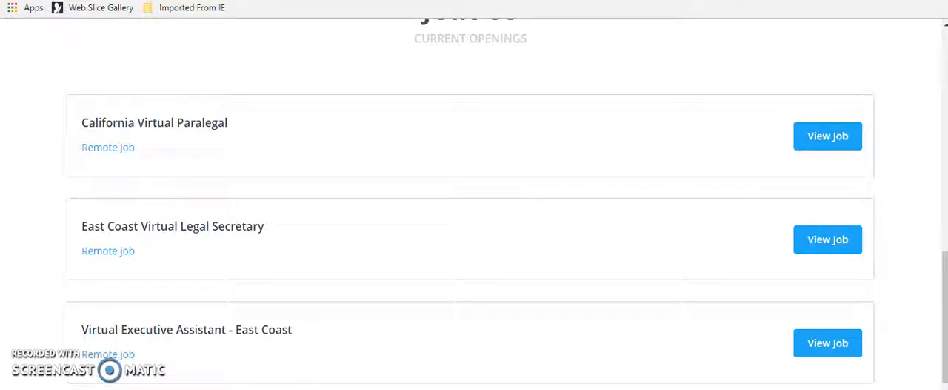
scroll("up", 3)
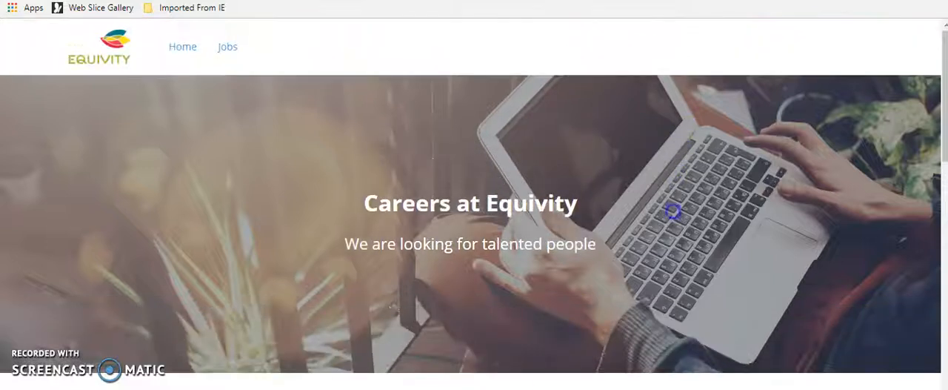
mouse_move(556, 41)
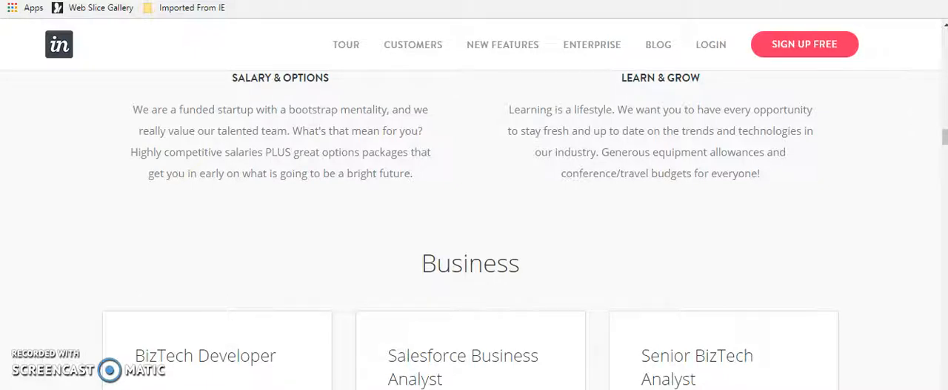
scroll("down", 3)
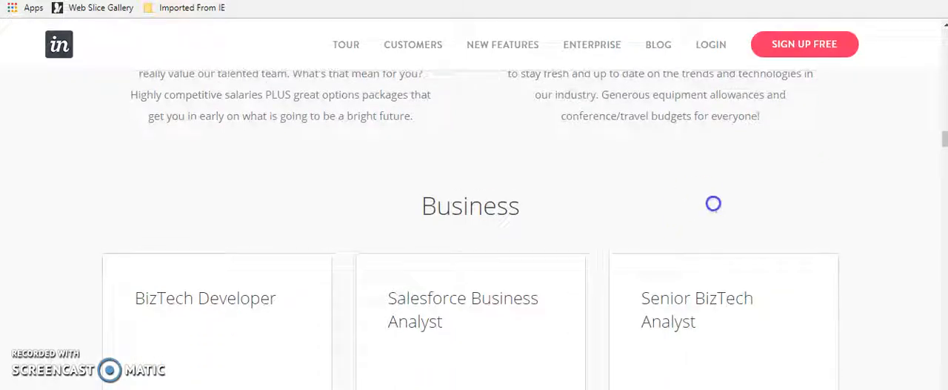
scroll("down", 3)
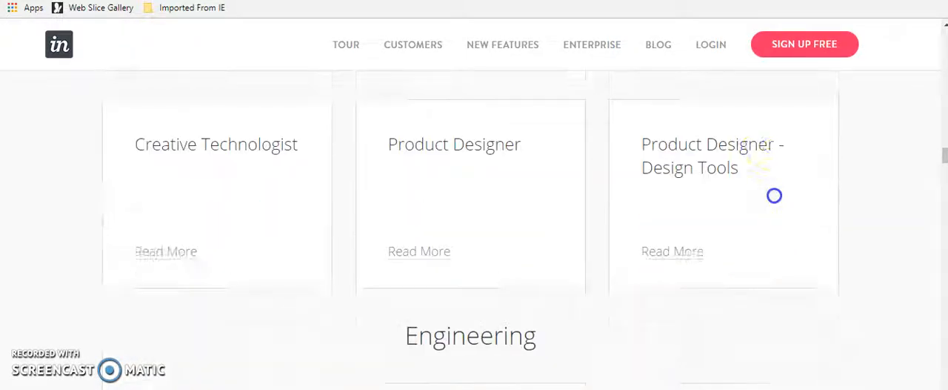
scroll("down", 3)
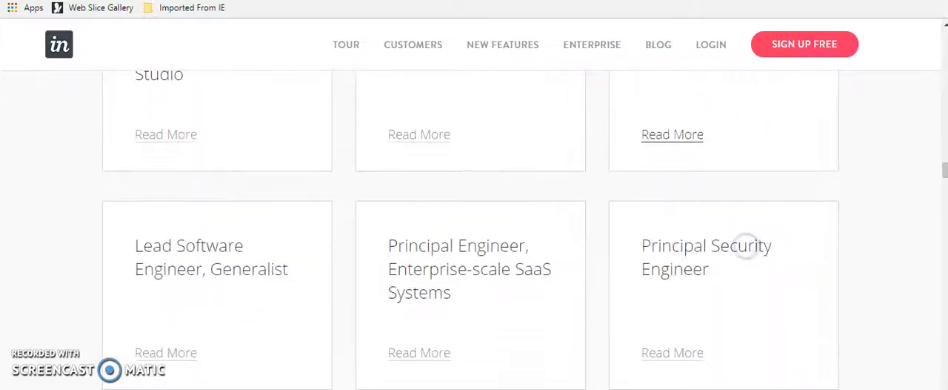
scroll("down", 3)
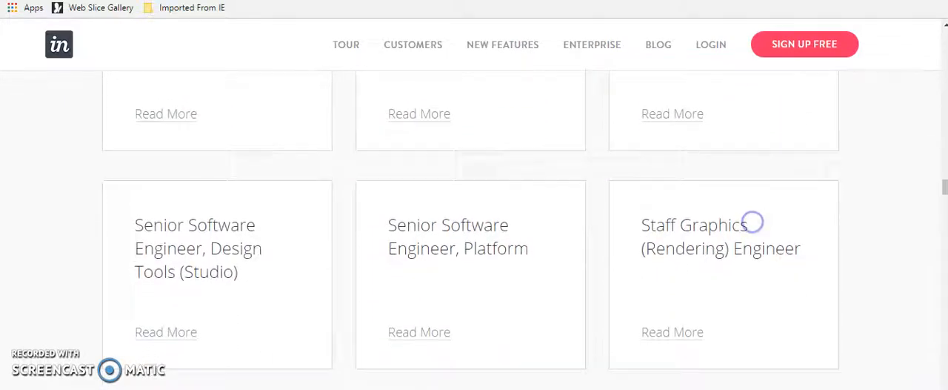
scroll("down", 3)
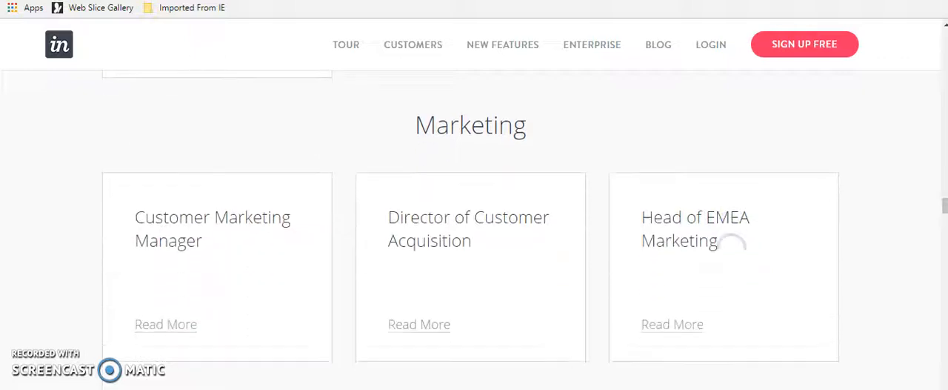
scroll("down", 3)
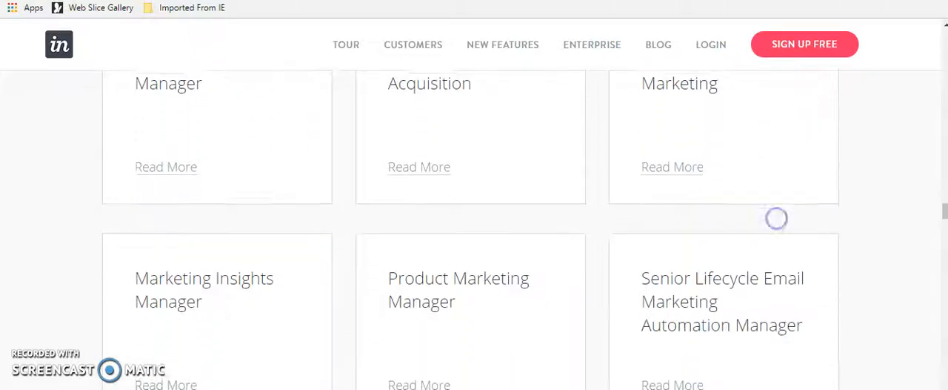
scroll("down", 3)
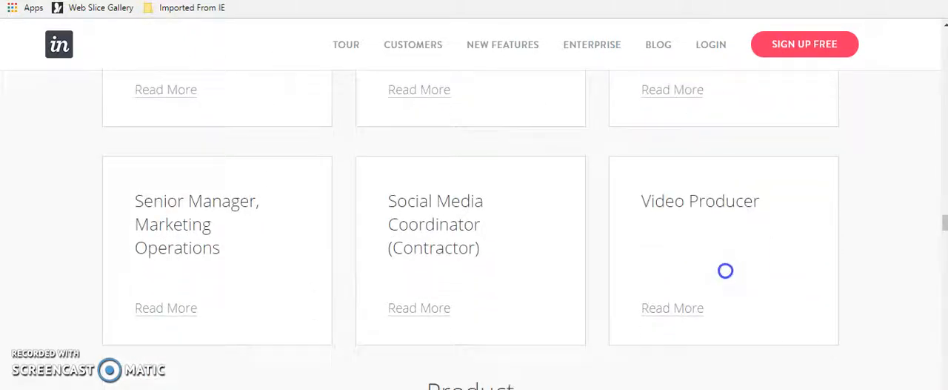
scroll("down", 3)
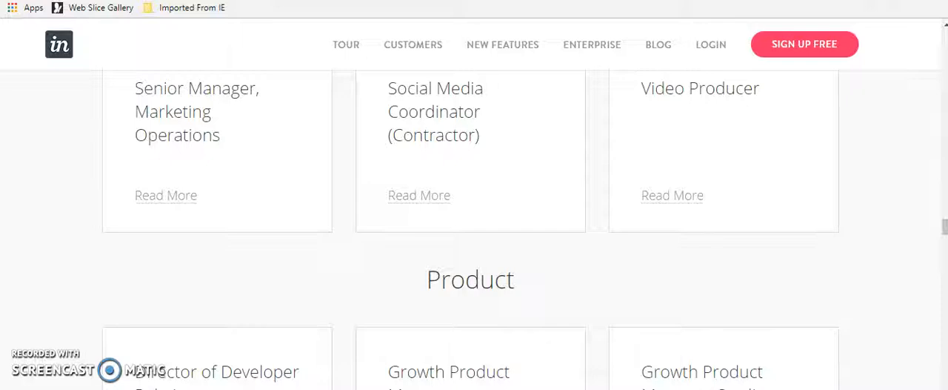
scroll("down", 3)
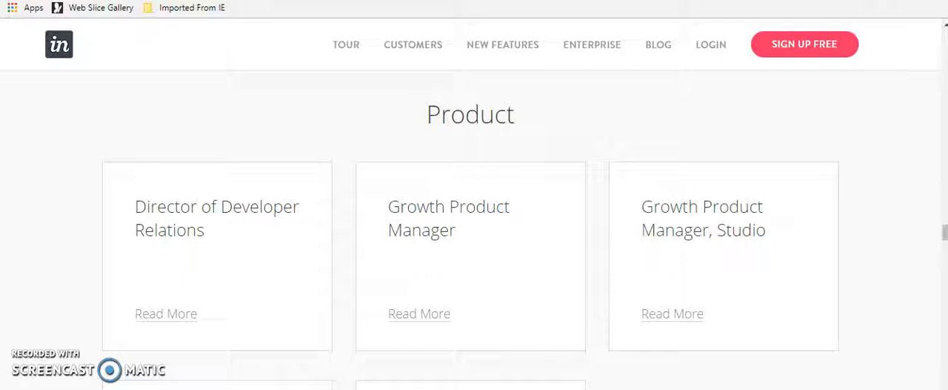
scroll("down", 3)
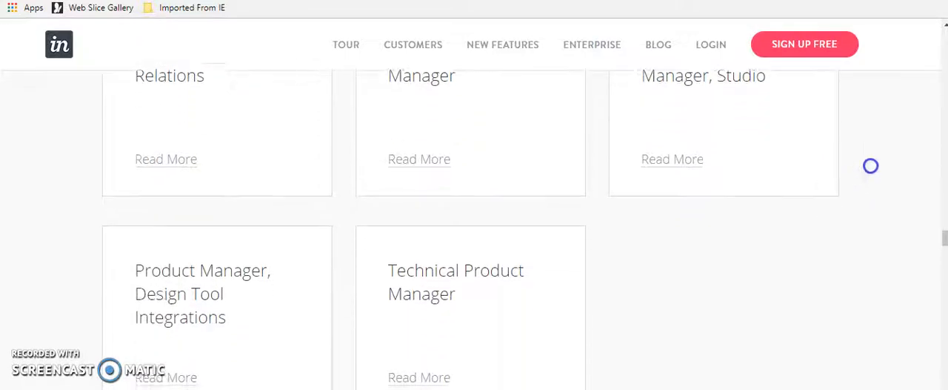
scroll("down", 3)
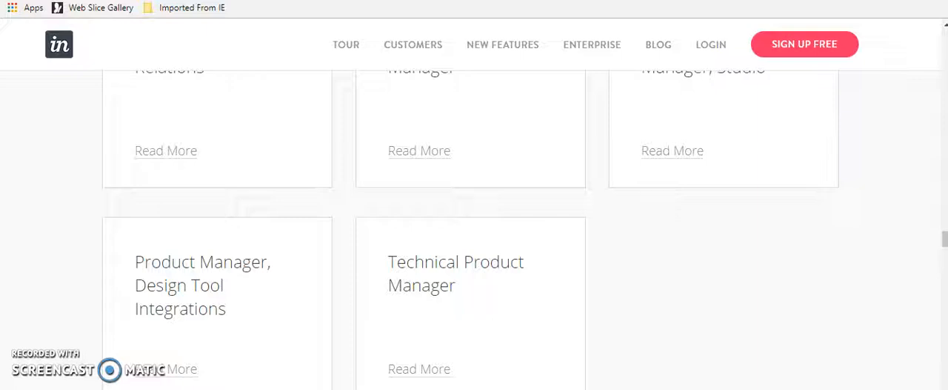
scroll("down", 3)
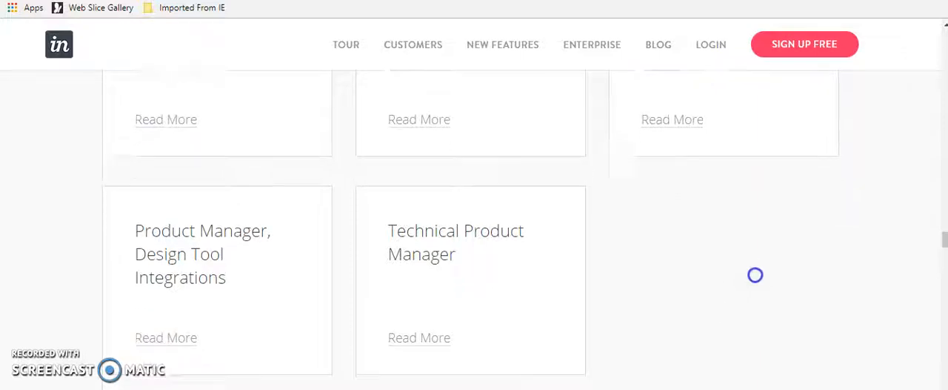
scroll("down", 3)
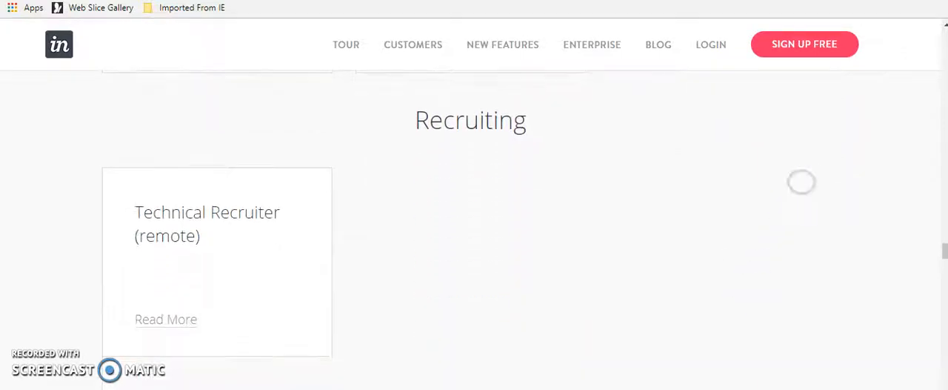
scroll("down", 3)
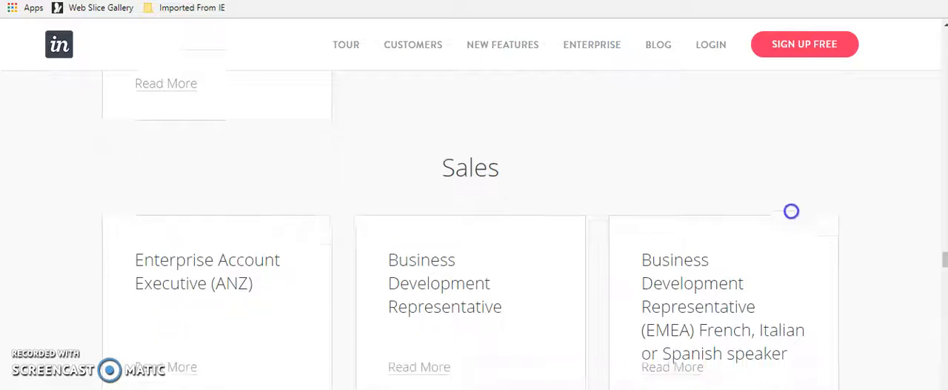
scroll("down", 3)
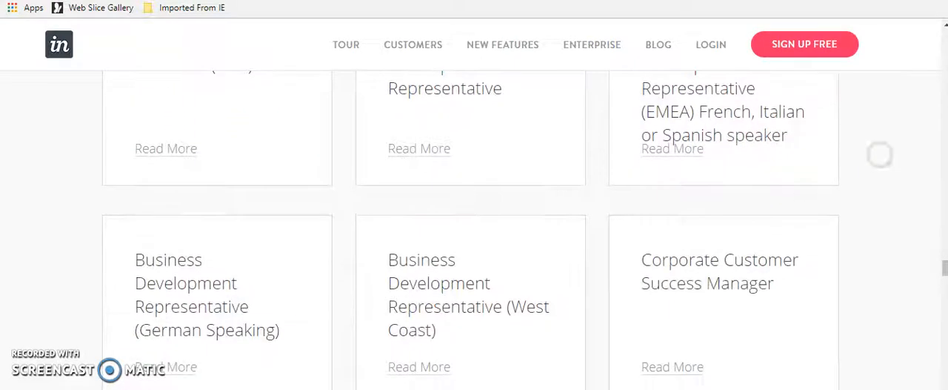
scroll("down", 3)
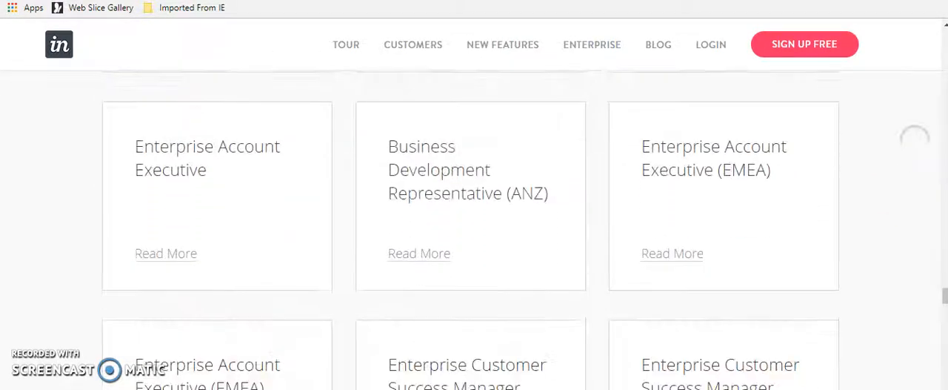
scroll("down", 3)
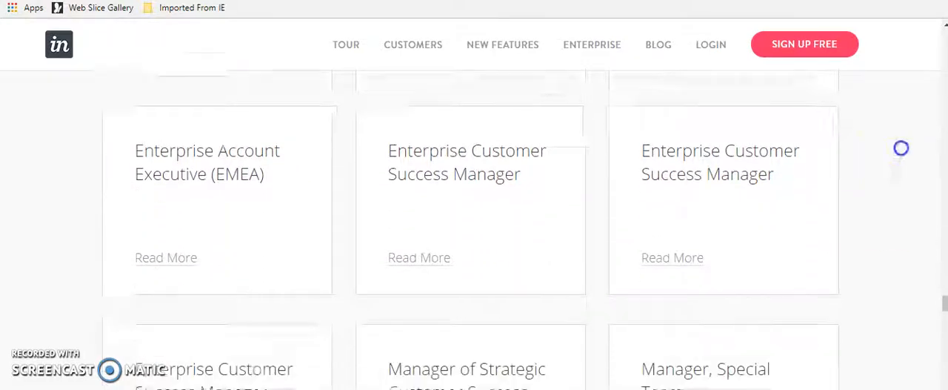
scroll("down", 3)
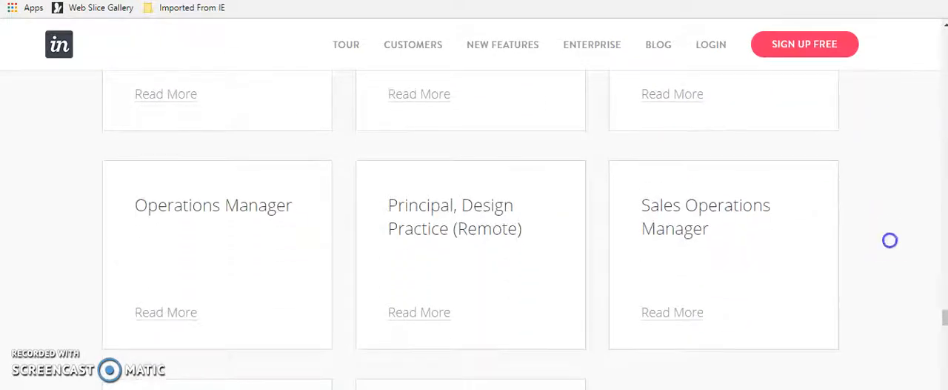
scroll("down", 3)
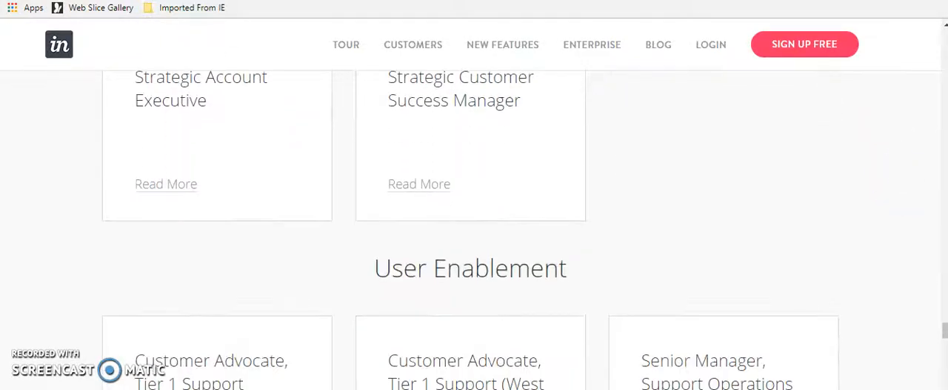
scroll("down", 3)
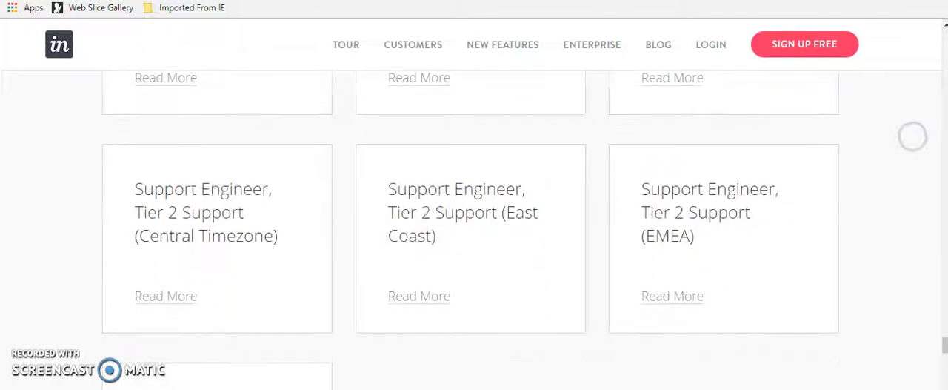
scroll("down", 3)
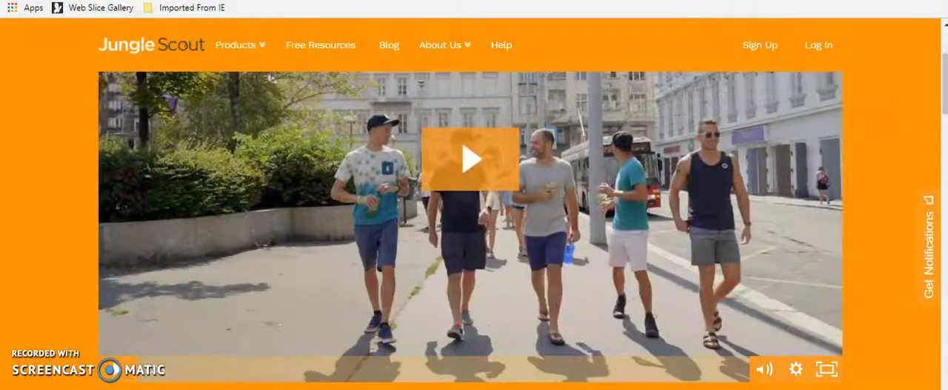
scroll("down", 3)
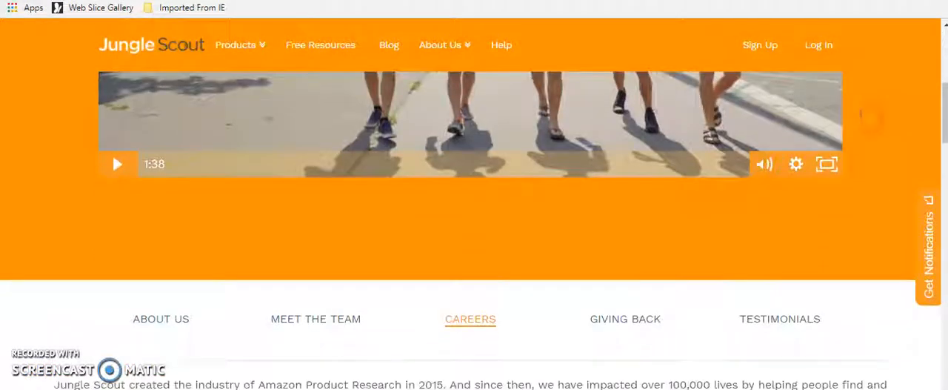
scroll("down", 3)
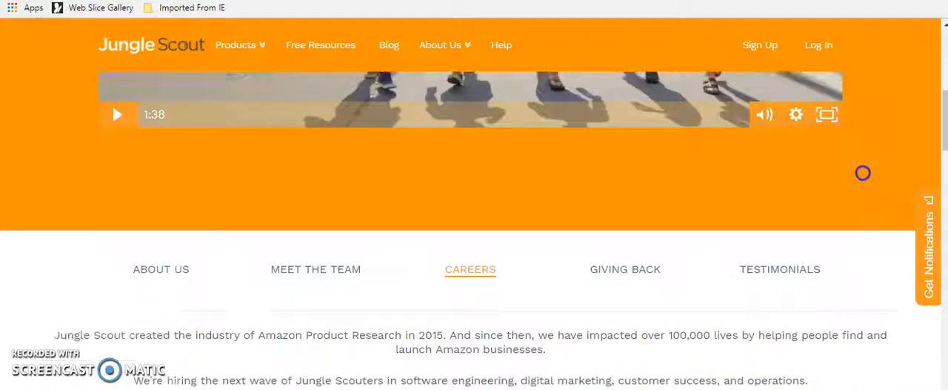
scroll("down", 3)
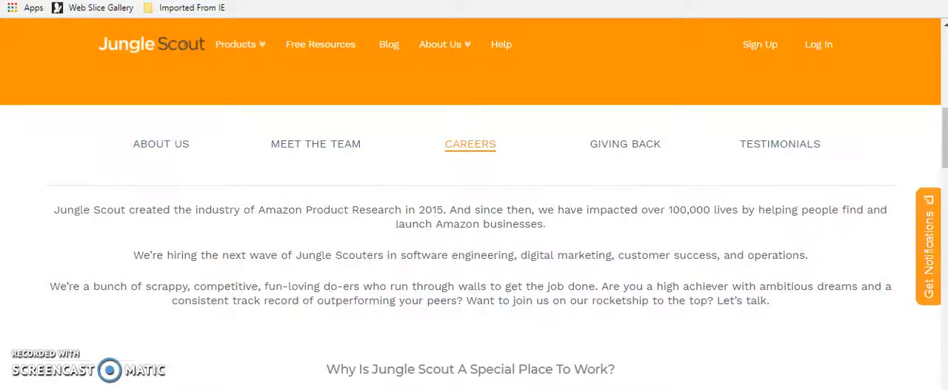
scroll("down", 3)
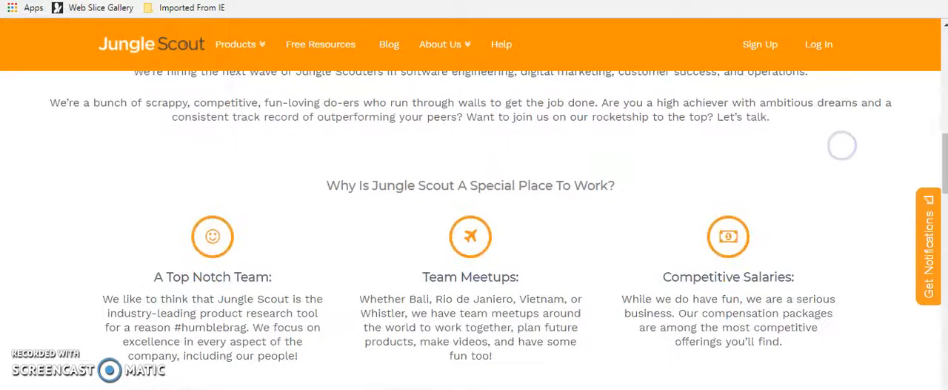
scroll("down", 3)
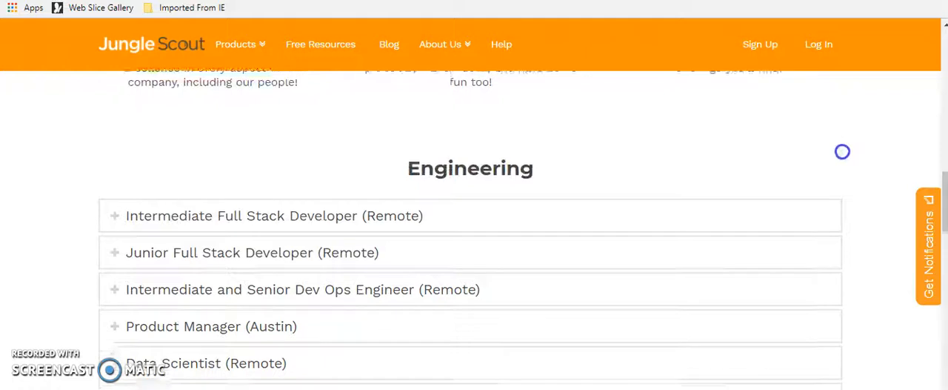
scroll("down", 3)
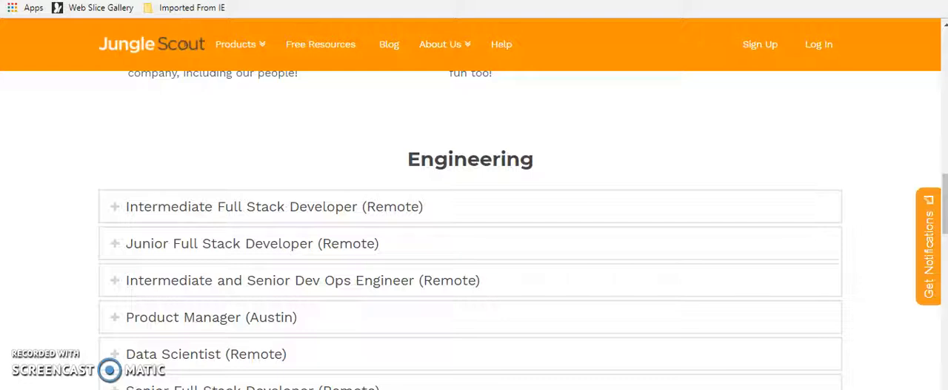
scroll("down", 3)
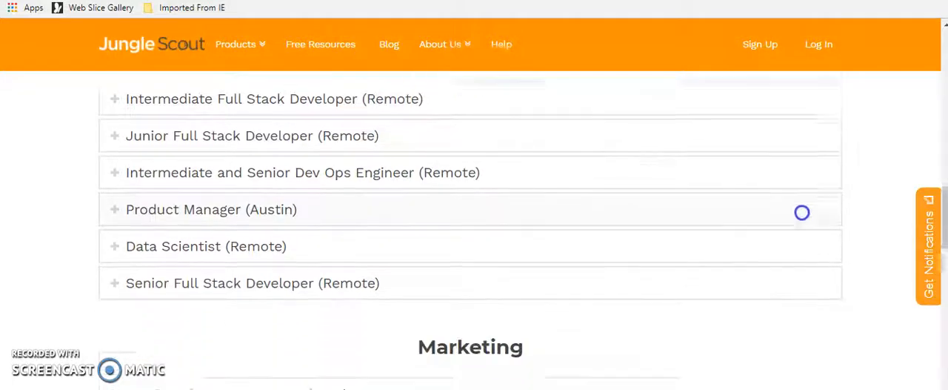
scroll("down", 3)
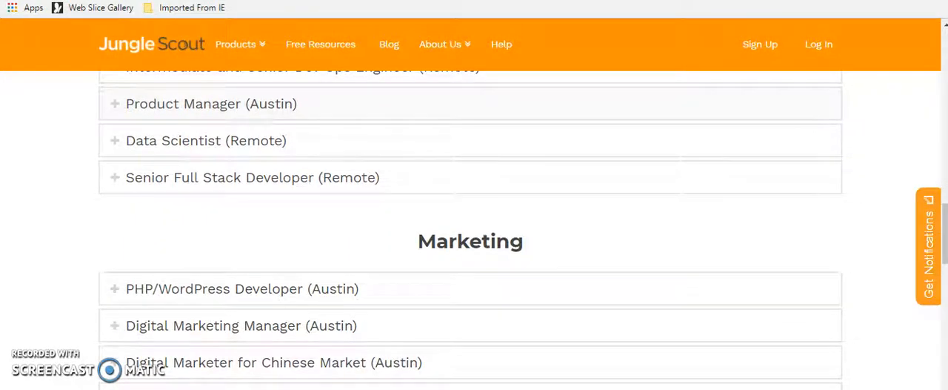
scroll("down", 3)
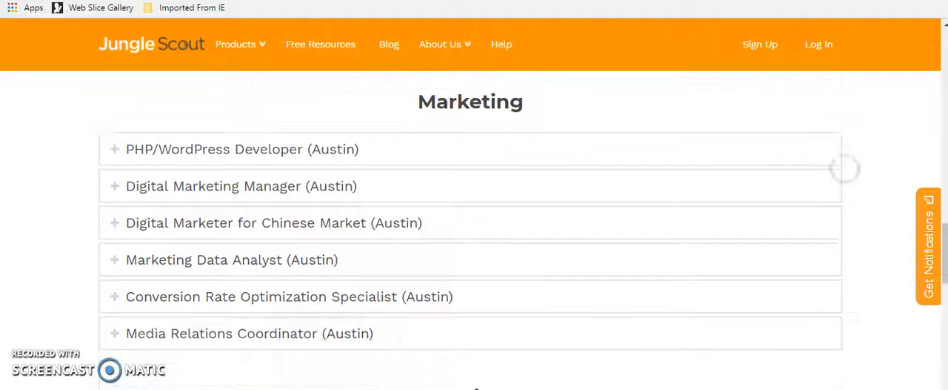
scroll("down", 3)
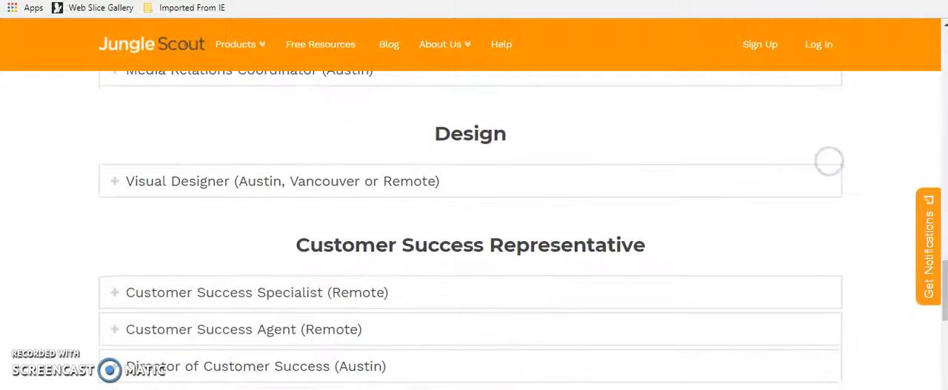
scroll("down", 3)
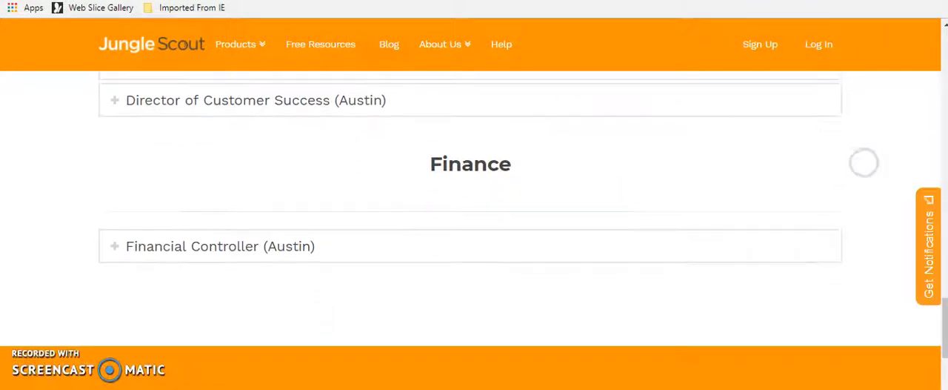
scroll("down", 3)
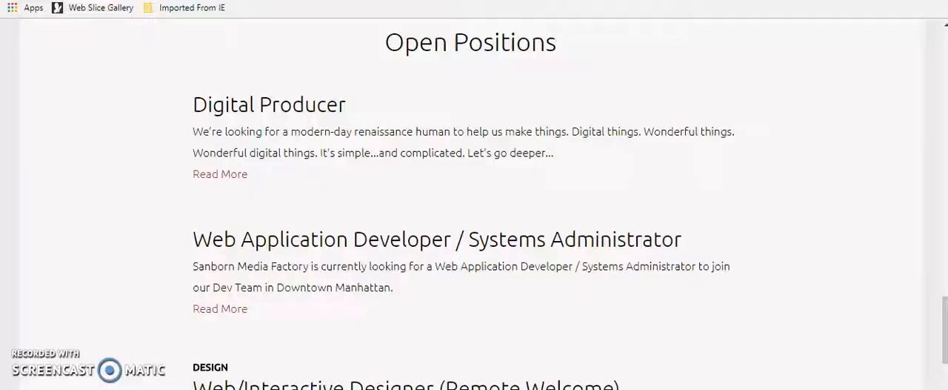
scroll("up", 3)
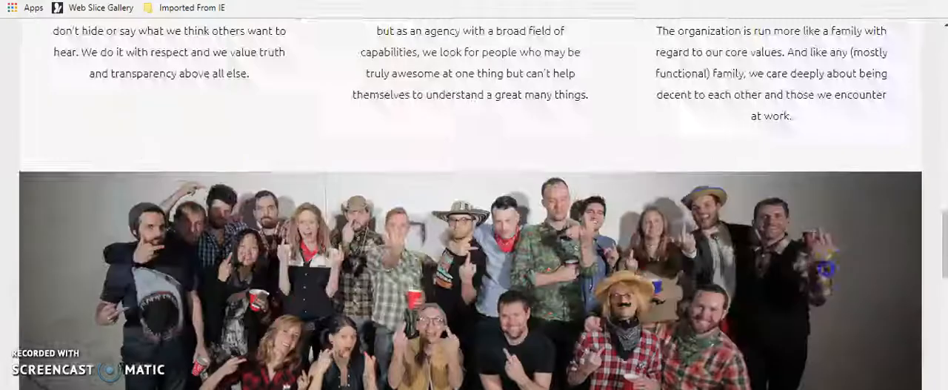
scroll("up", 3)
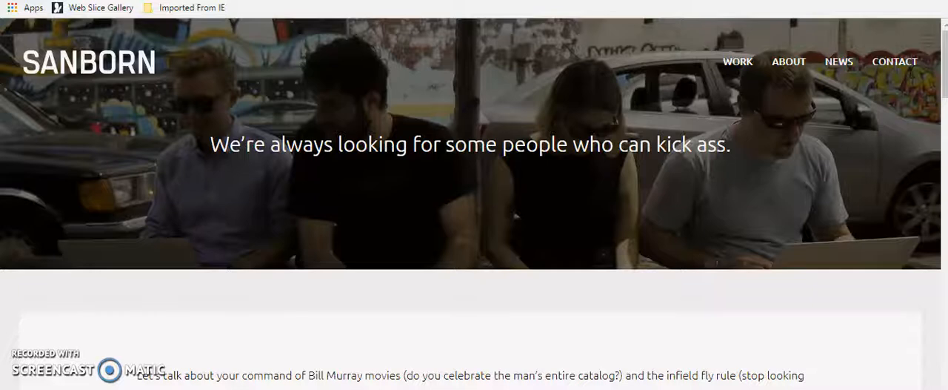
scroll("down", 3)
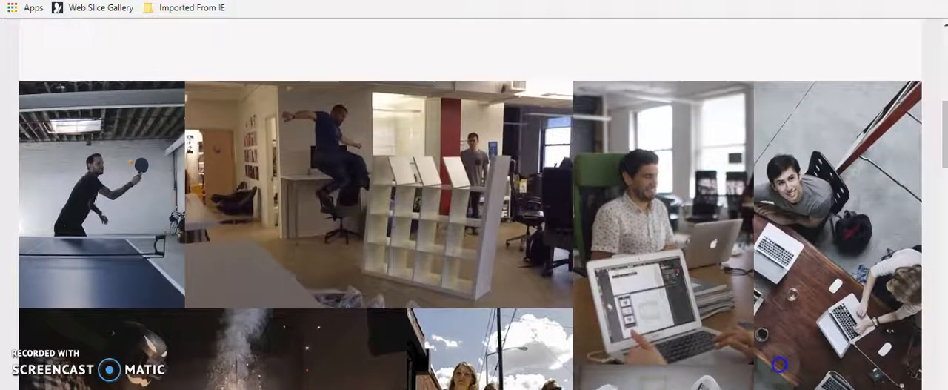
scroll("down", 3)
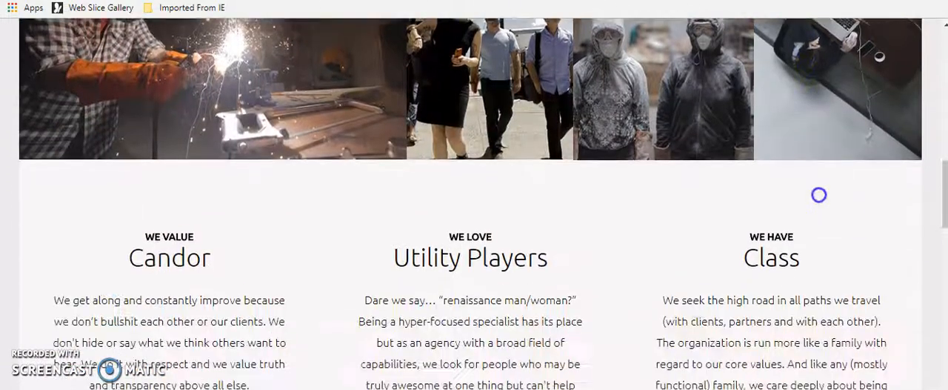
scroll("down", 3)
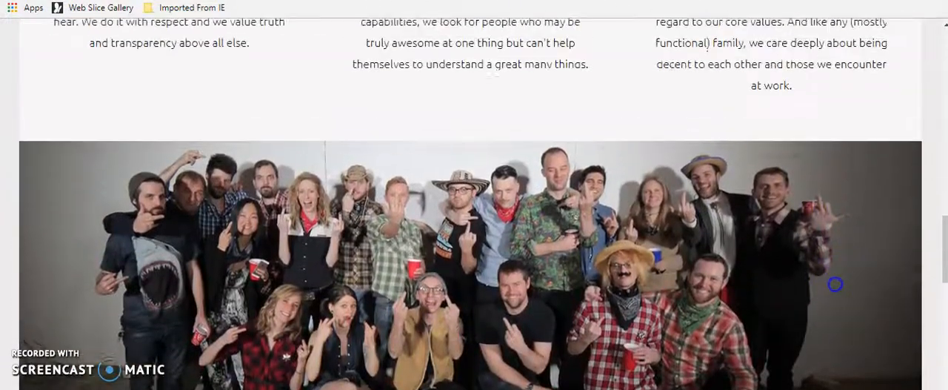
scroll("down", 3)
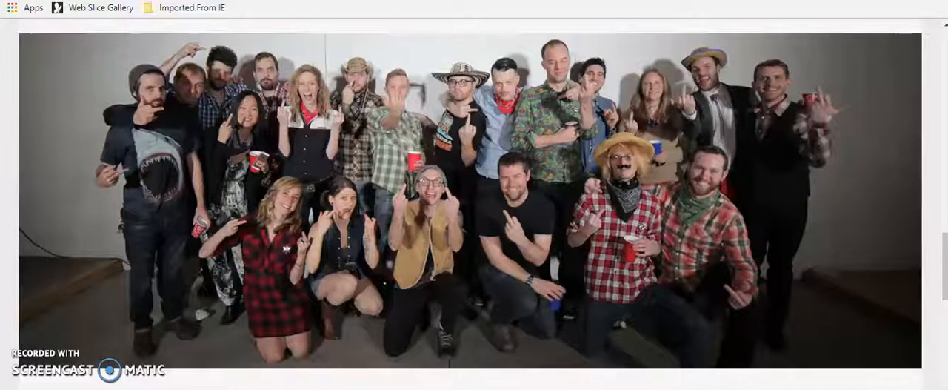
scroll("down", 3)
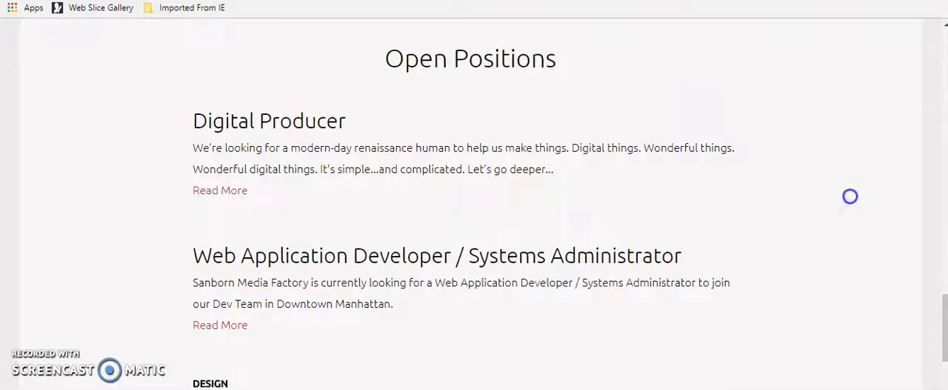
scroll("down", 3)
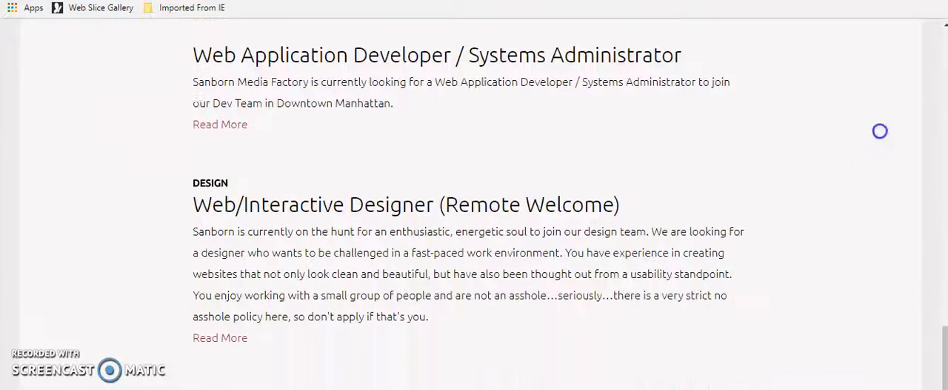
scroll("down", 3)
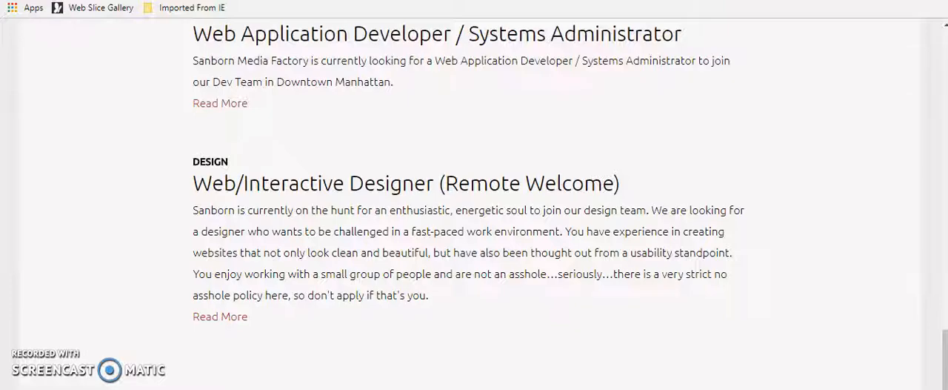
scroll("down", 3)
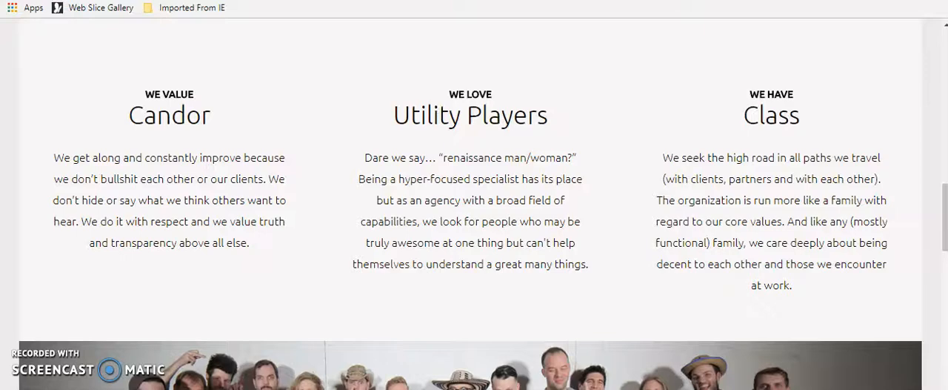
scroll("down", 3)
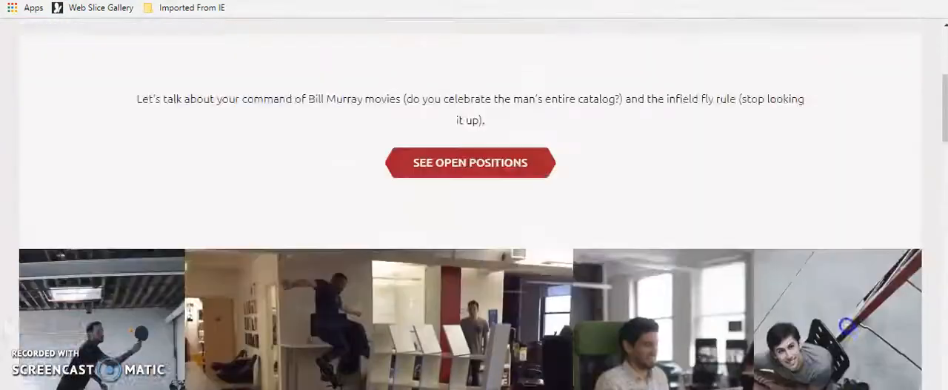
scroll("up", 3)
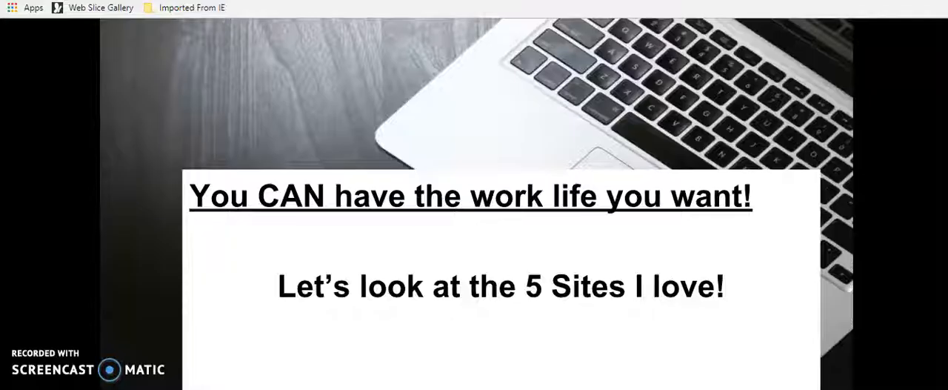
mouse_move(84, 116)
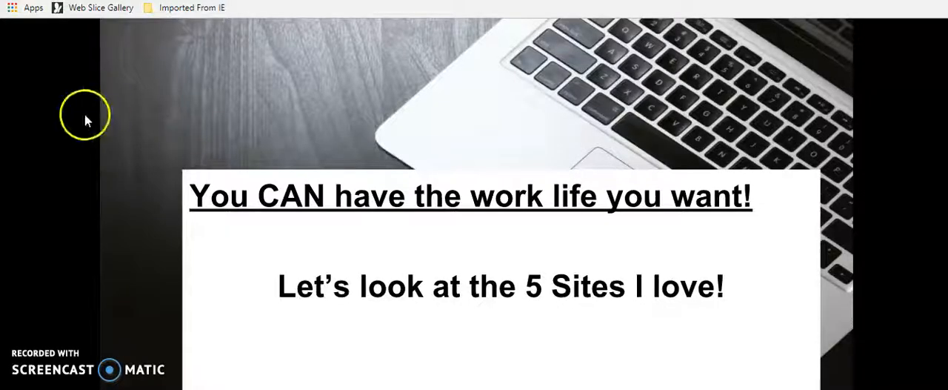